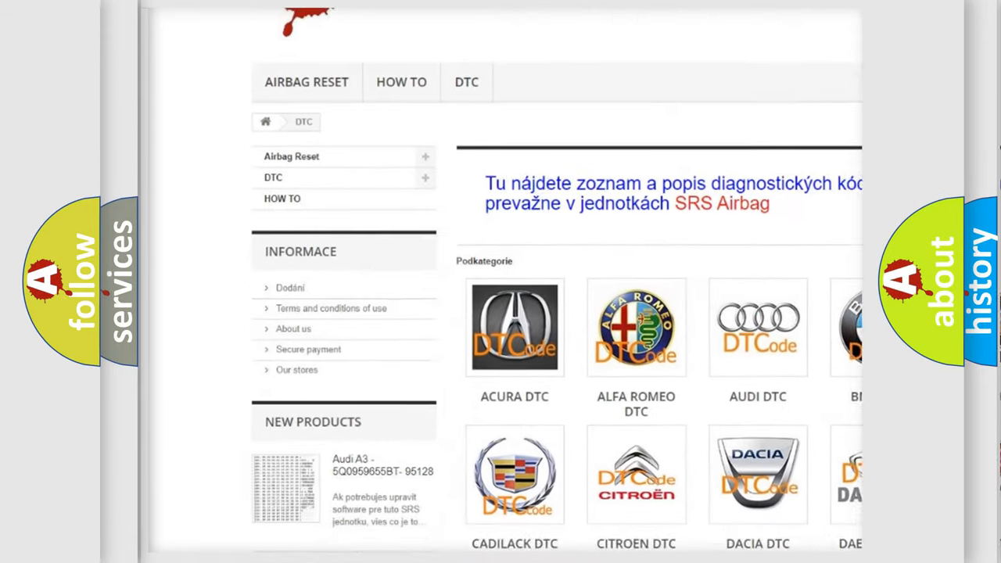
Scroll down the airbagreset.sk DTC catalogue to reveal the car-brand trouble-code categories.
scroll("down", 3)
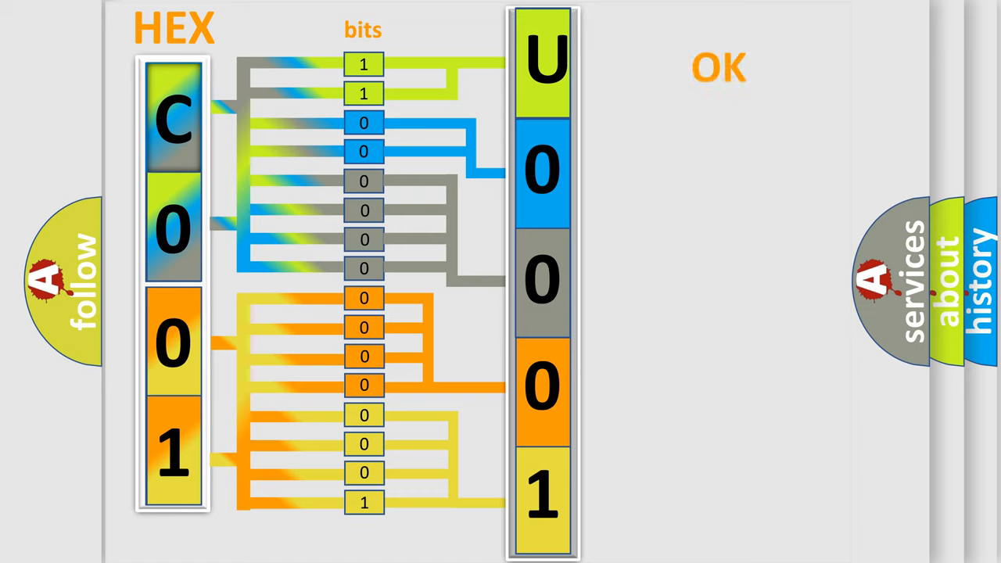
Advance the slideshow from the C0 01 bit-decoding diagram to the Buick U0001 slide.
left_click(719, 67)
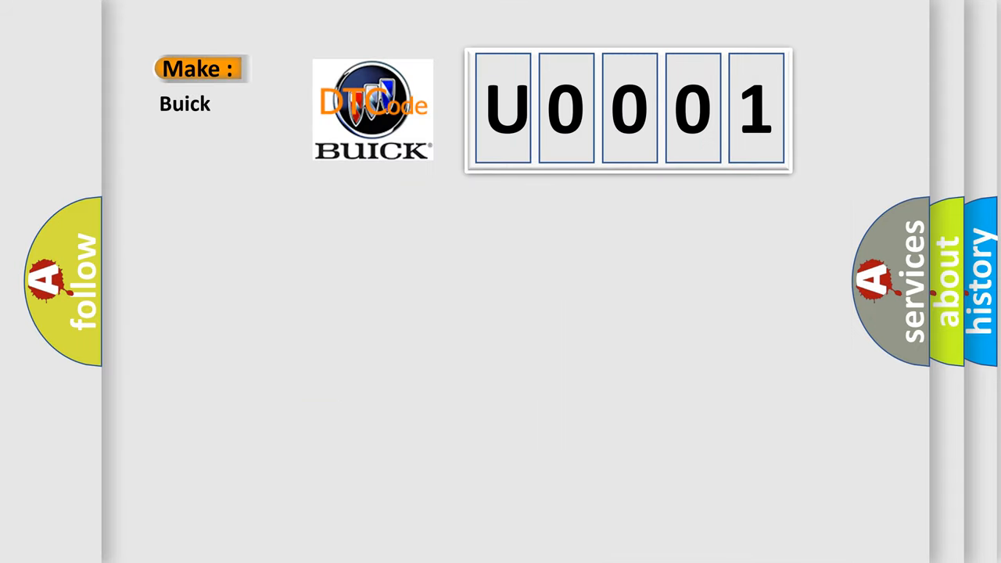